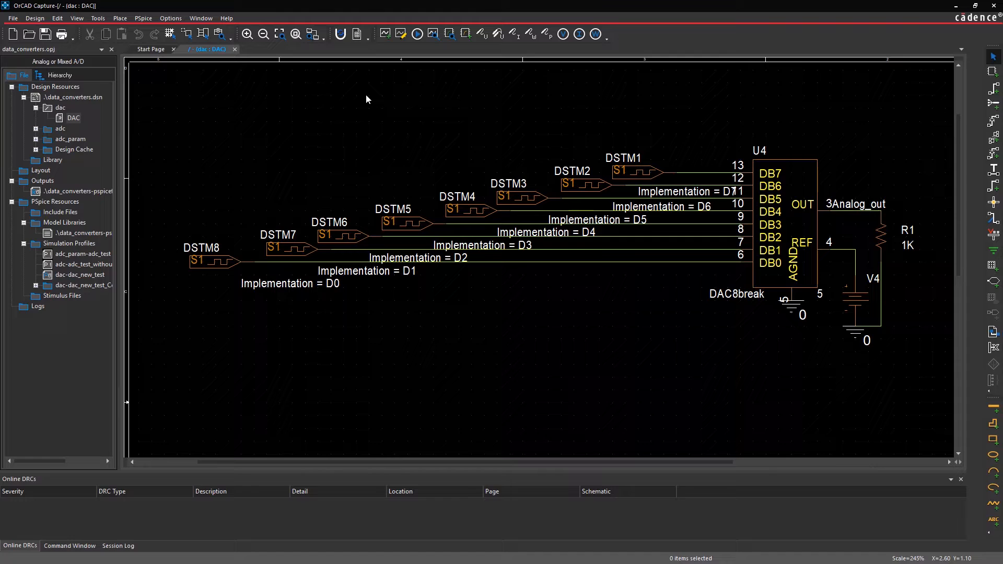
mouse_move(416, 33)
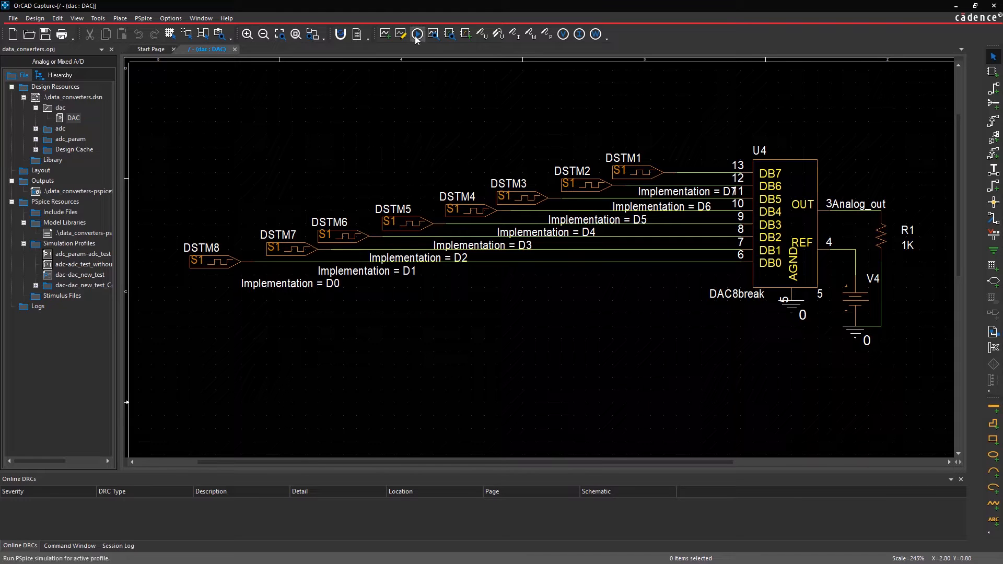
Step: Run the PSpice simulation of the DAC schematic for the active profile
click(414, 33)
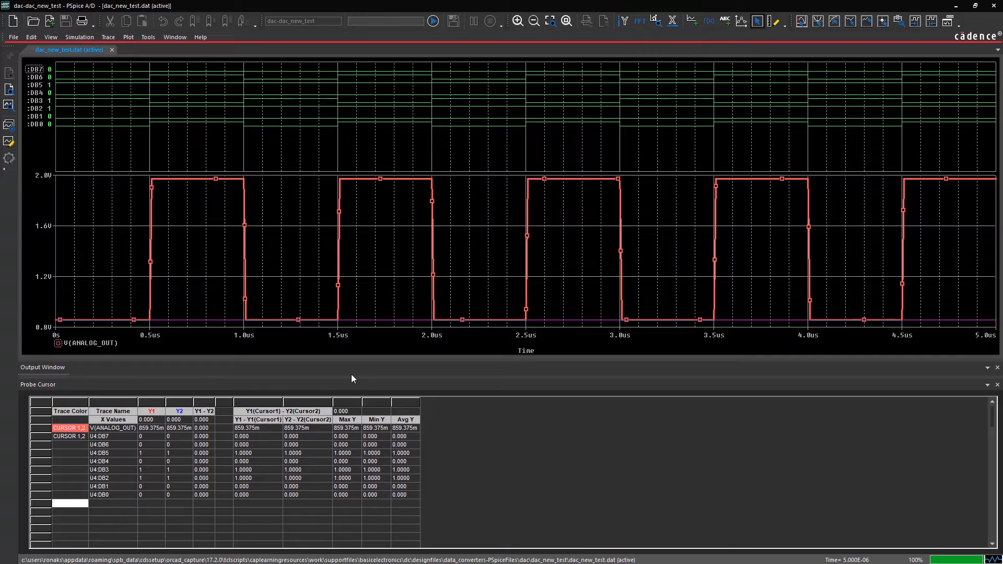
mouse_move(148, 351)
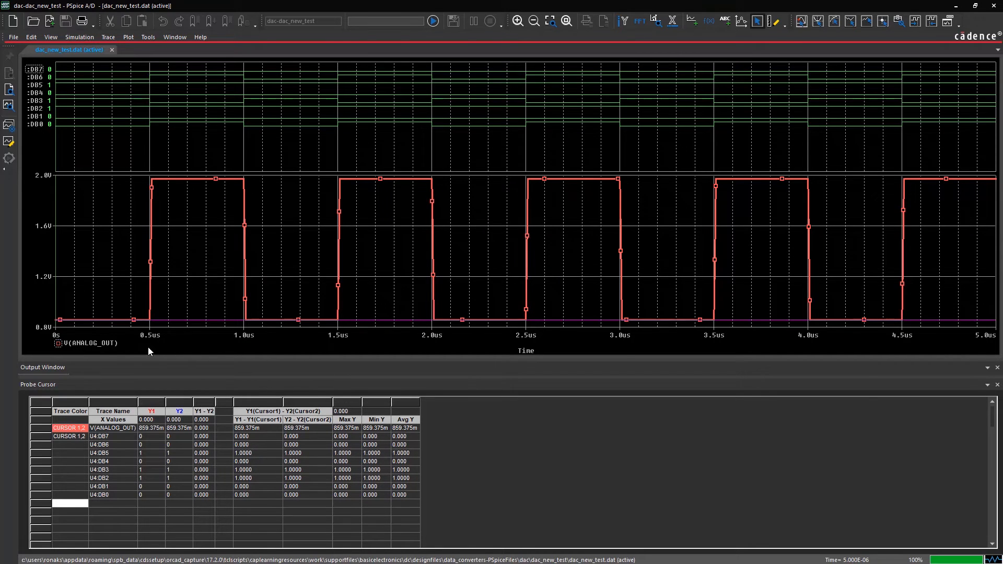
mouse_move(92, 344)
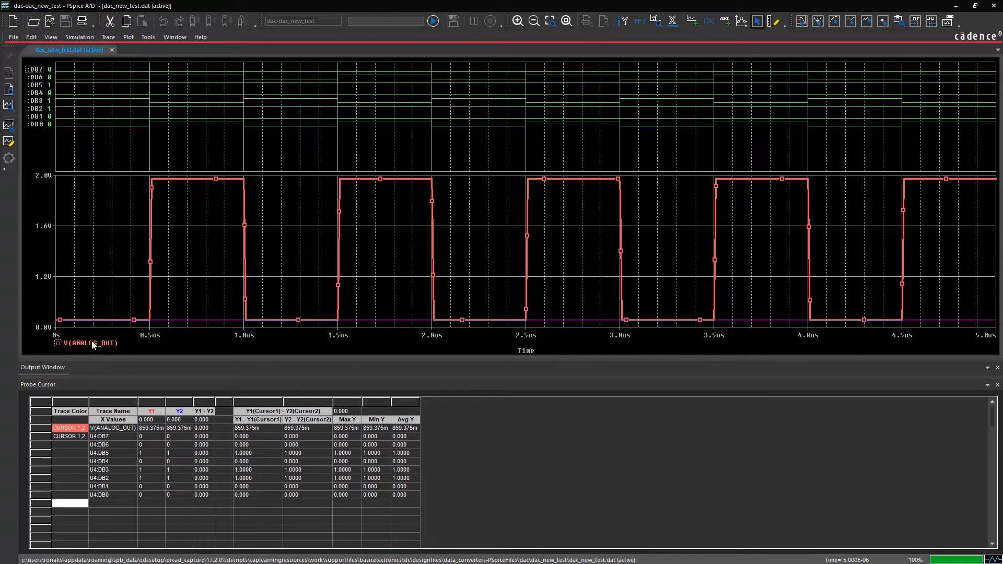
Step: Place cursor 1 on a V(ANALOG_OUT) peak reading 1.9727 V near 1.59 µs
click(291, 298)
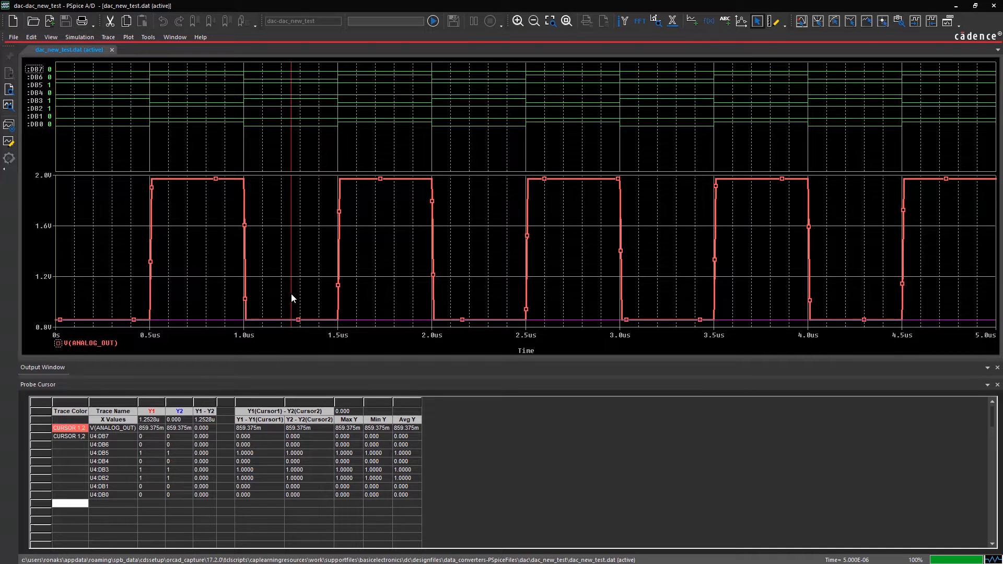
mouse_move(620, 132)
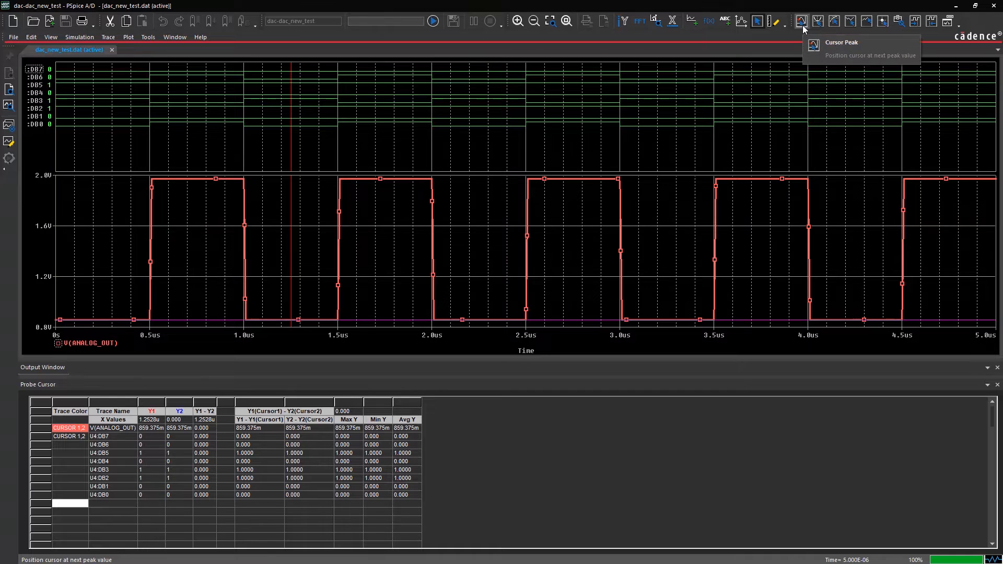
click(800, 20)
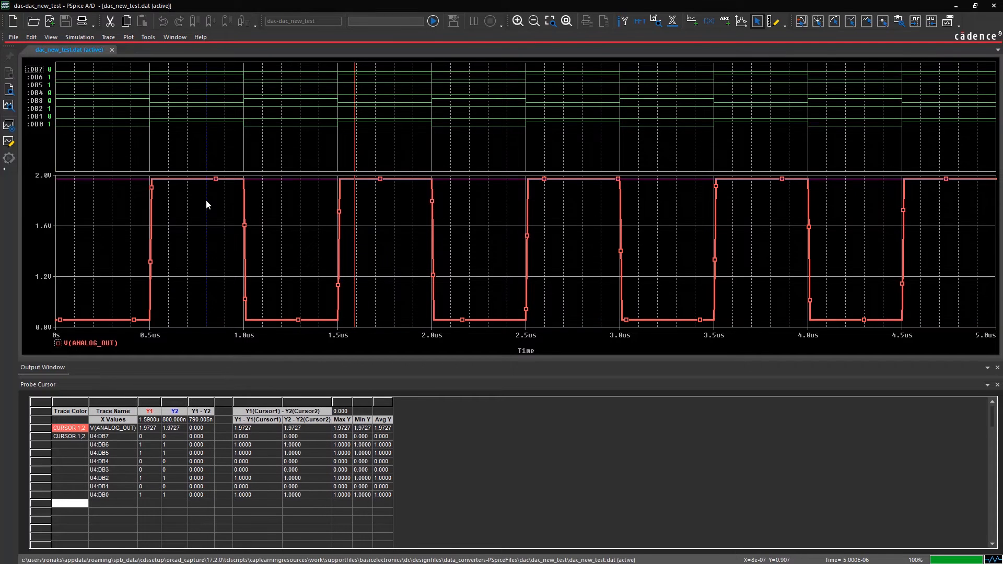
mouse_move(714, 64)
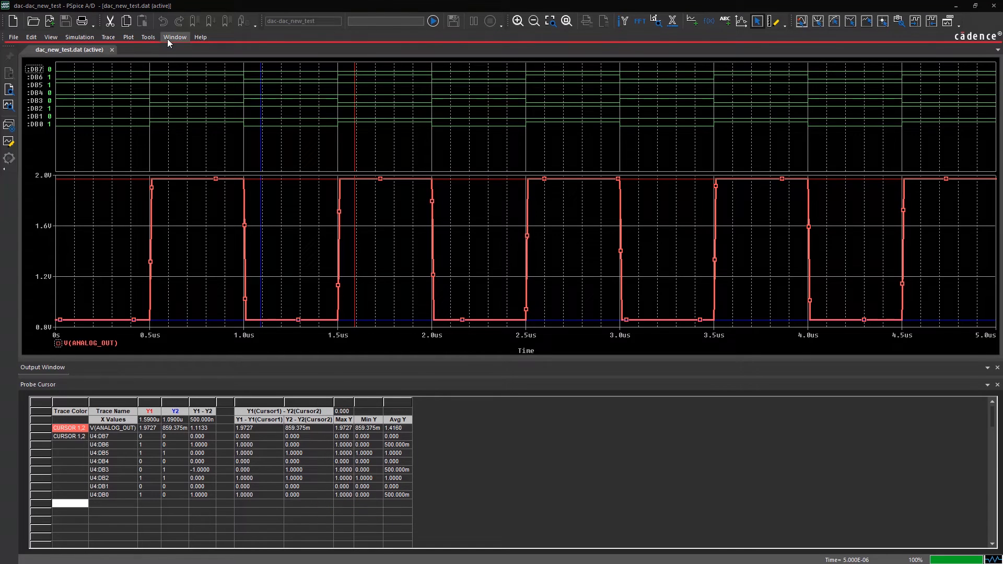
Step: Set digital plot size to 20 percent with trace name length 7 via Plot > Digital Size
click(128, 37)
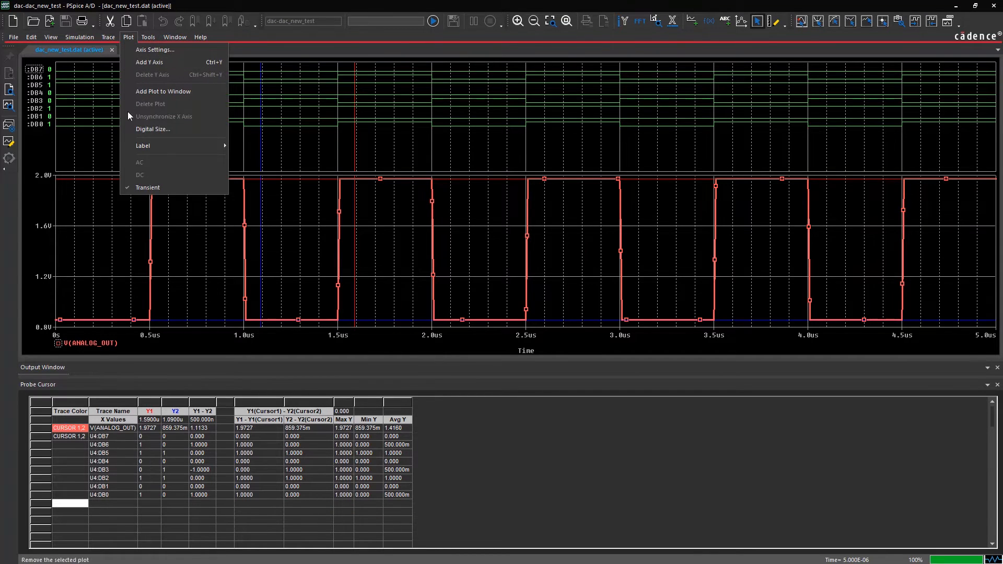
click(152, 130)
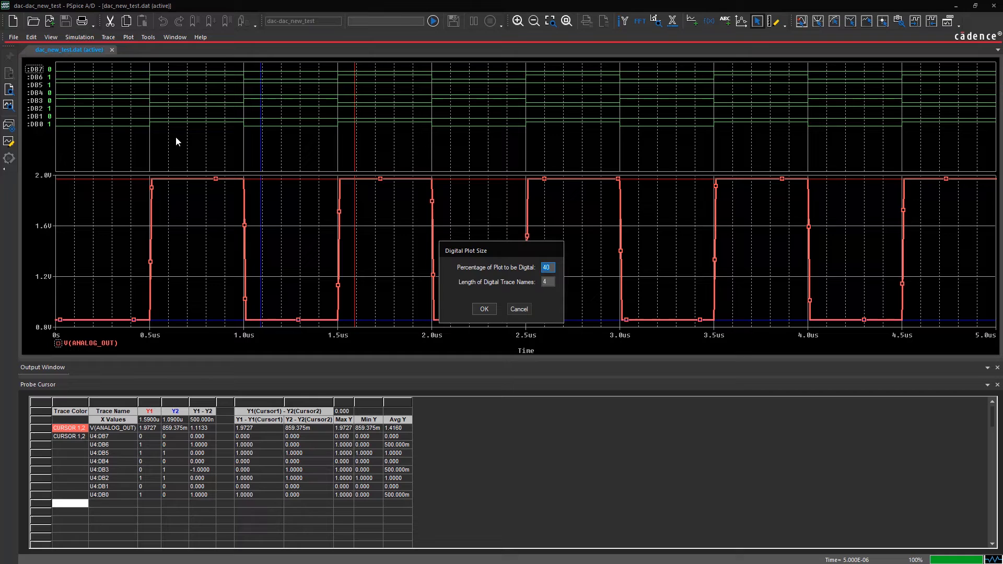
click(548, 266)
text(20)
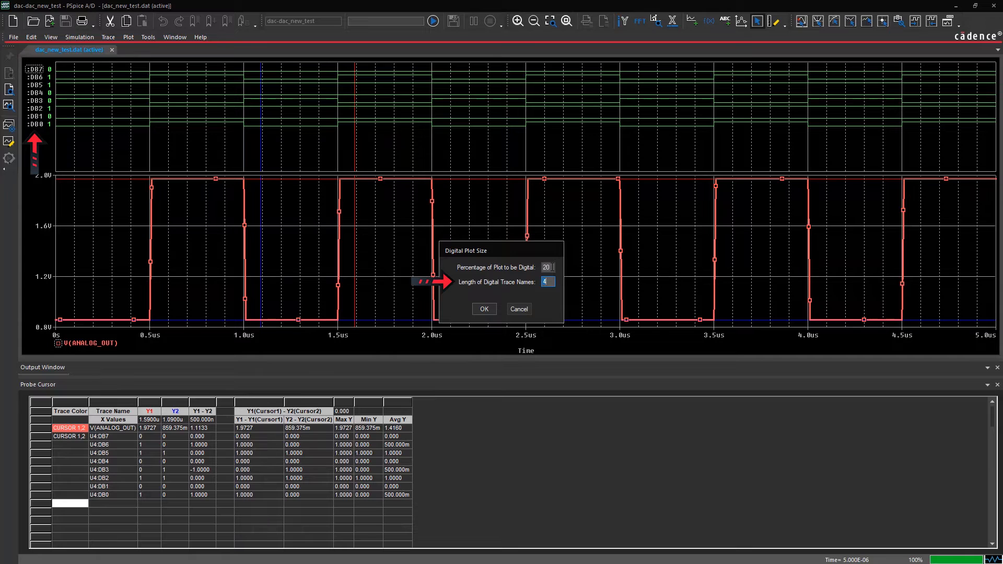
text(7)
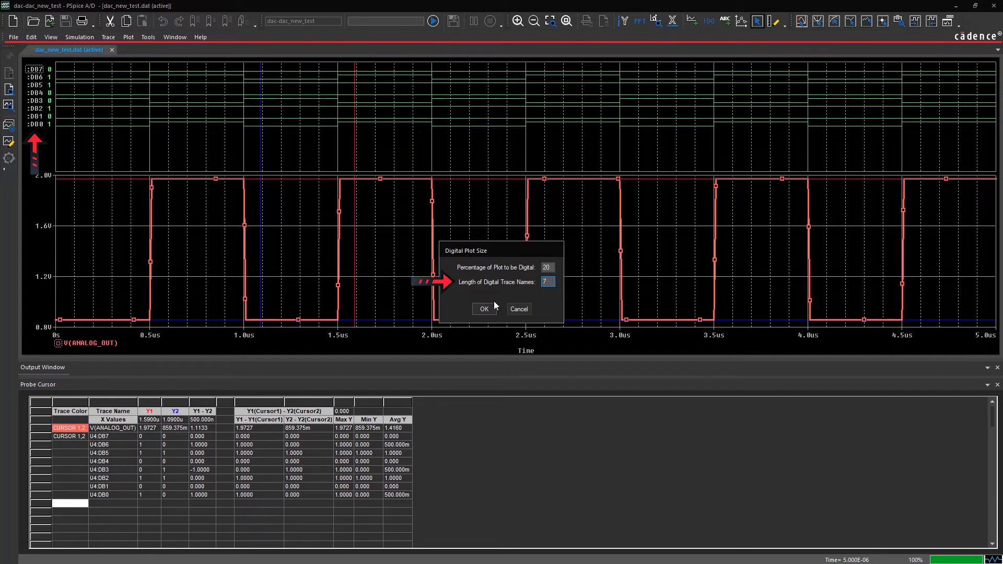
click(483, 309)
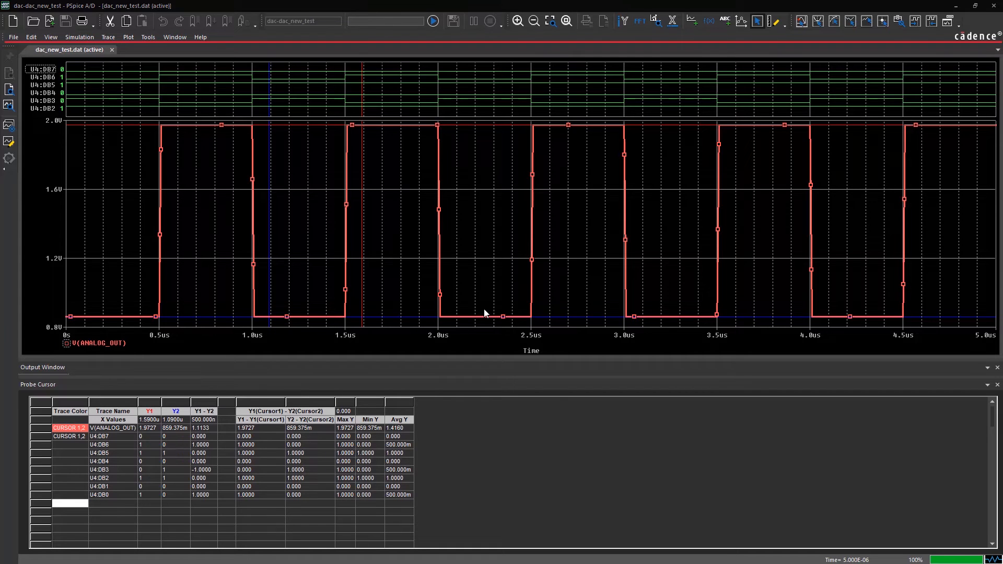
mouse_move(70, 73)
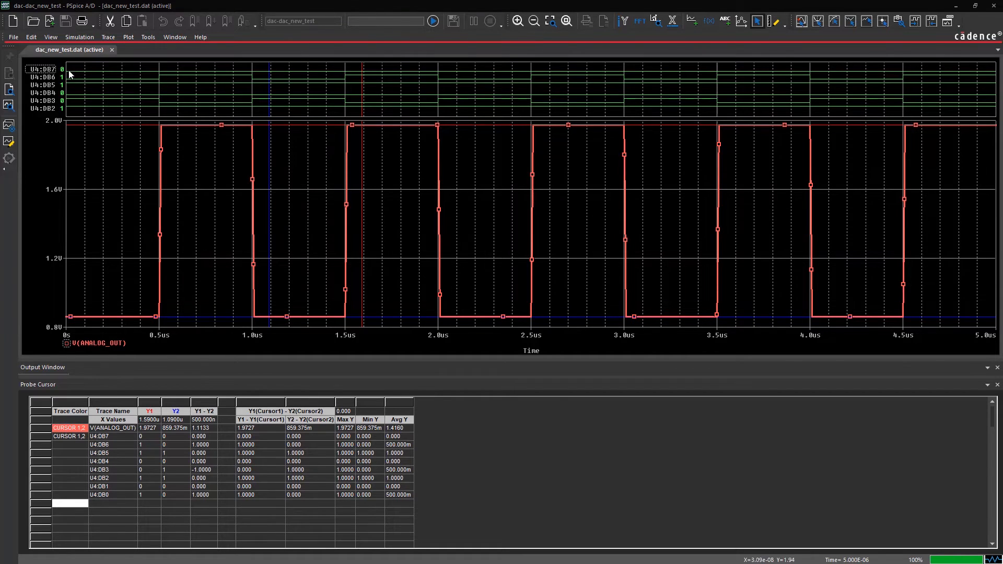
Step: Export V(ANALOG_OUT) trace data to Trace_Output.csv on the Desktop and review it in Excel
click(13, 36)
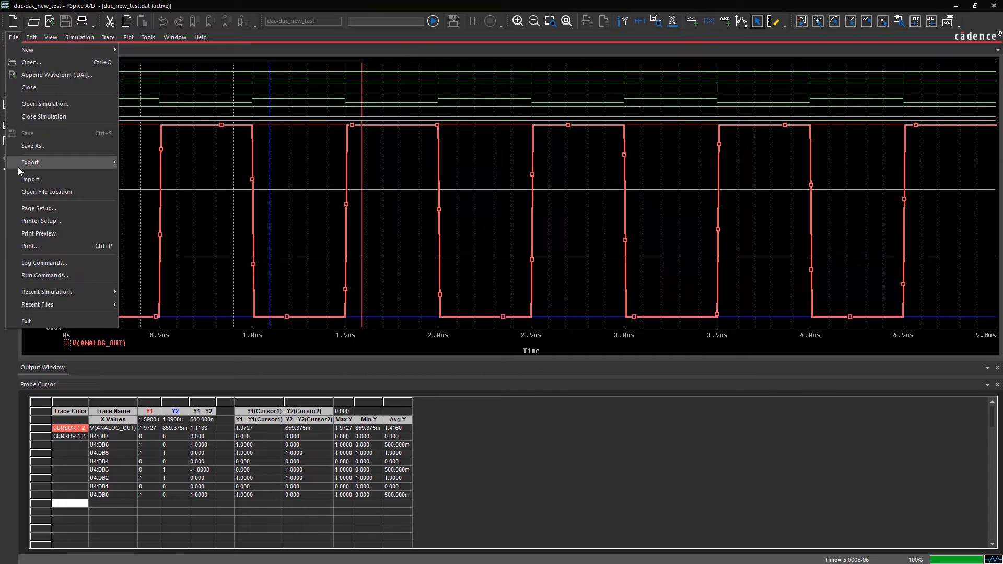
click(30, 162)
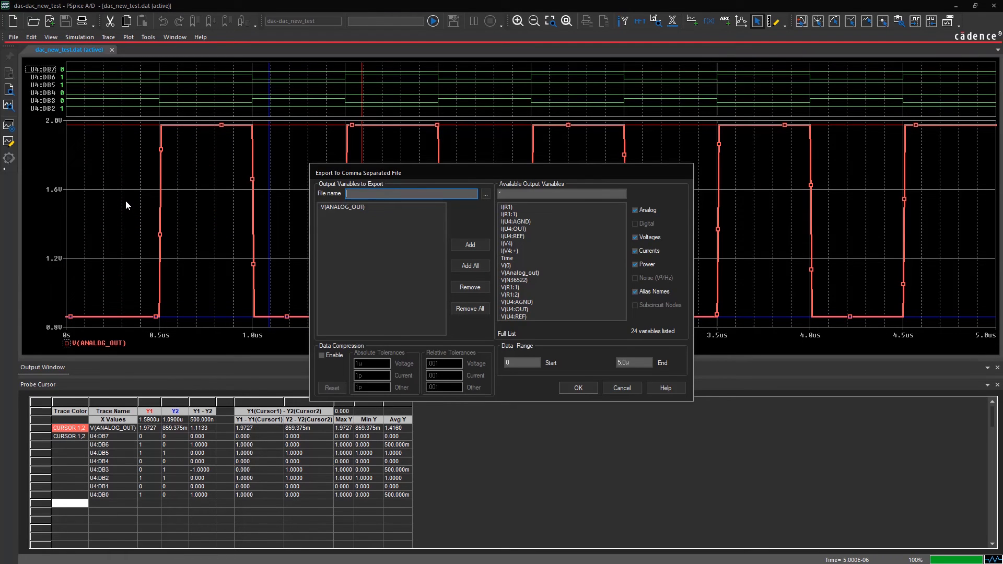
mouse_move(304, 215)
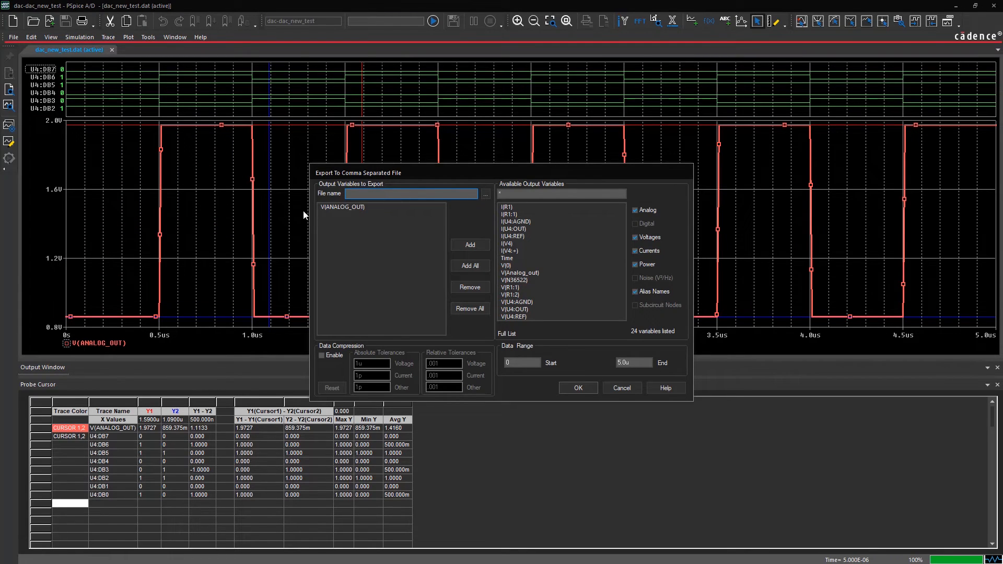
click(380, 205)
text(Trace_Output)
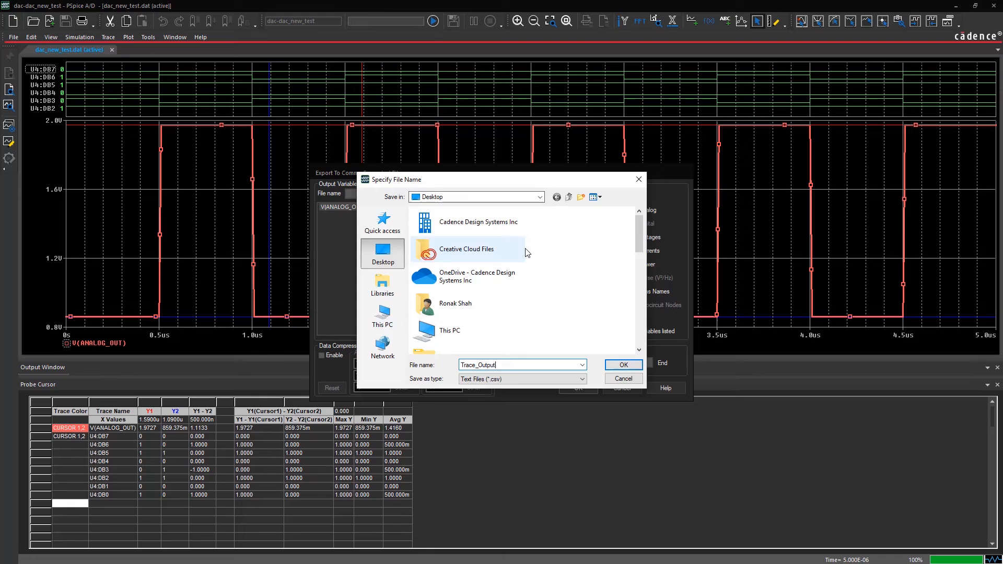
click(622, 365)
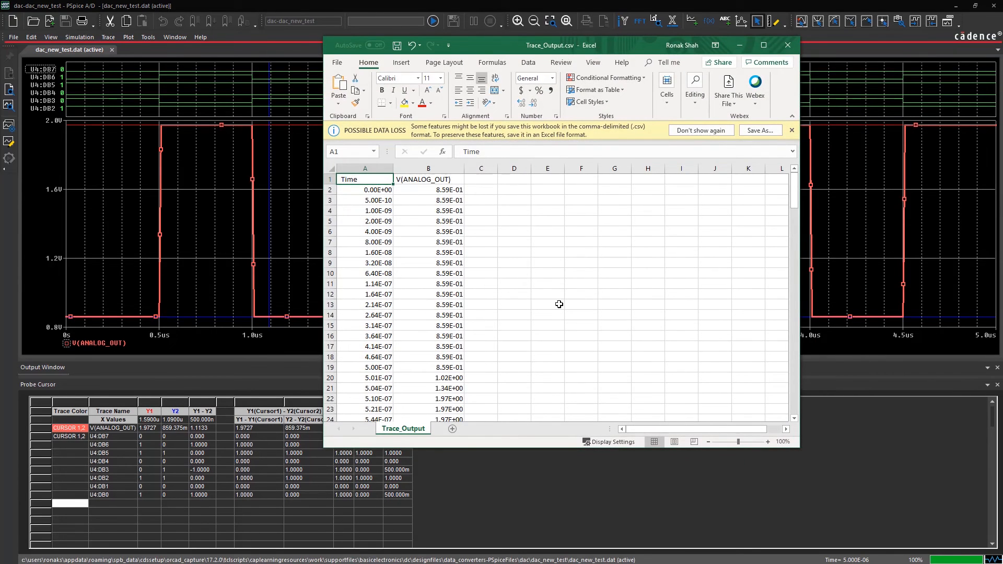
scroll(down, 3)
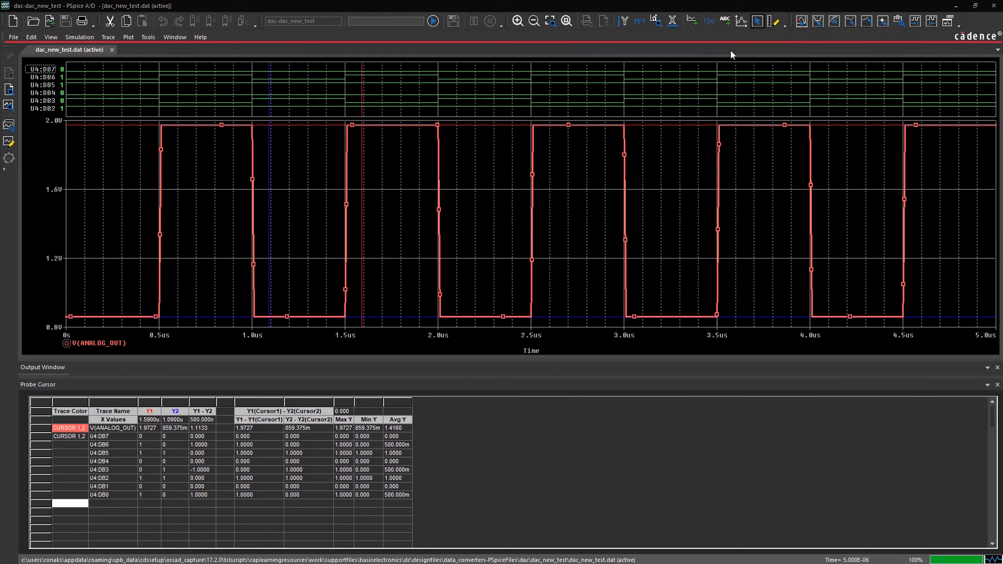
mouse_move(722, 68)
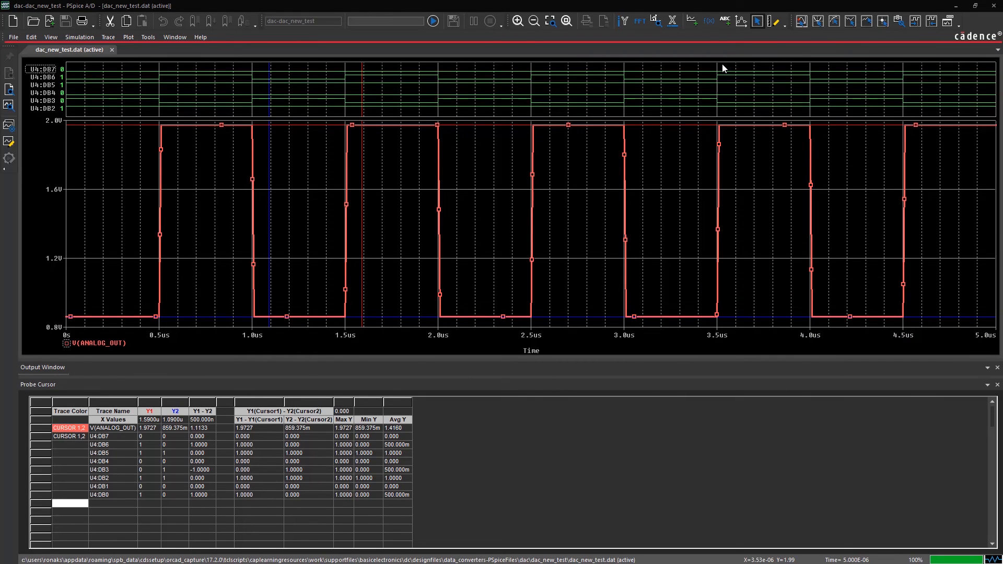